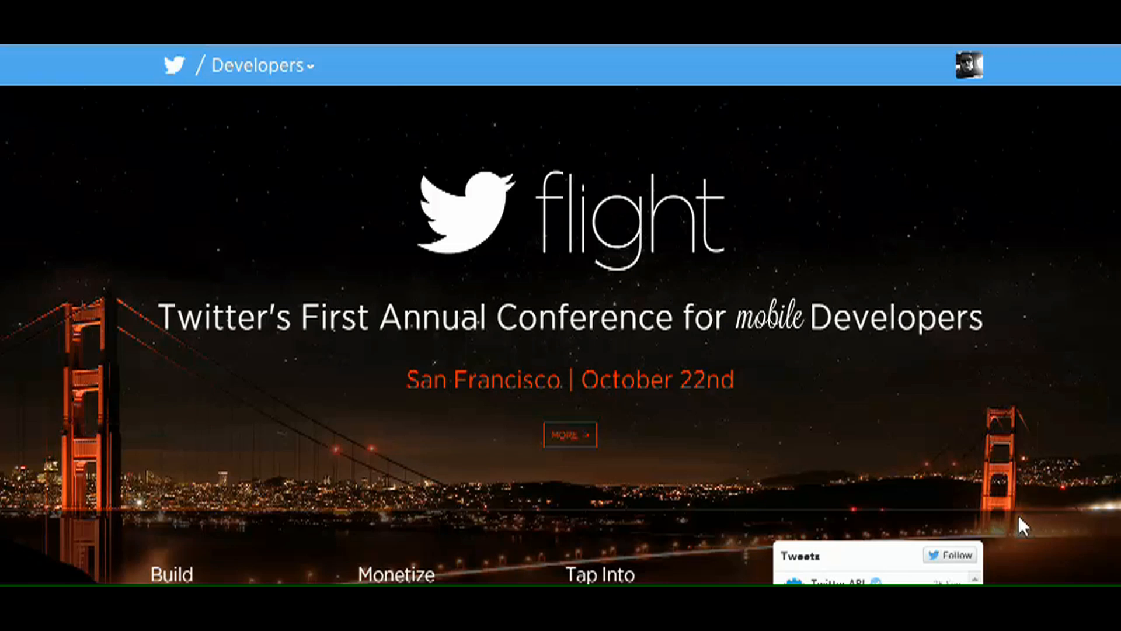
pyautogui.moveTo(1019, 518)
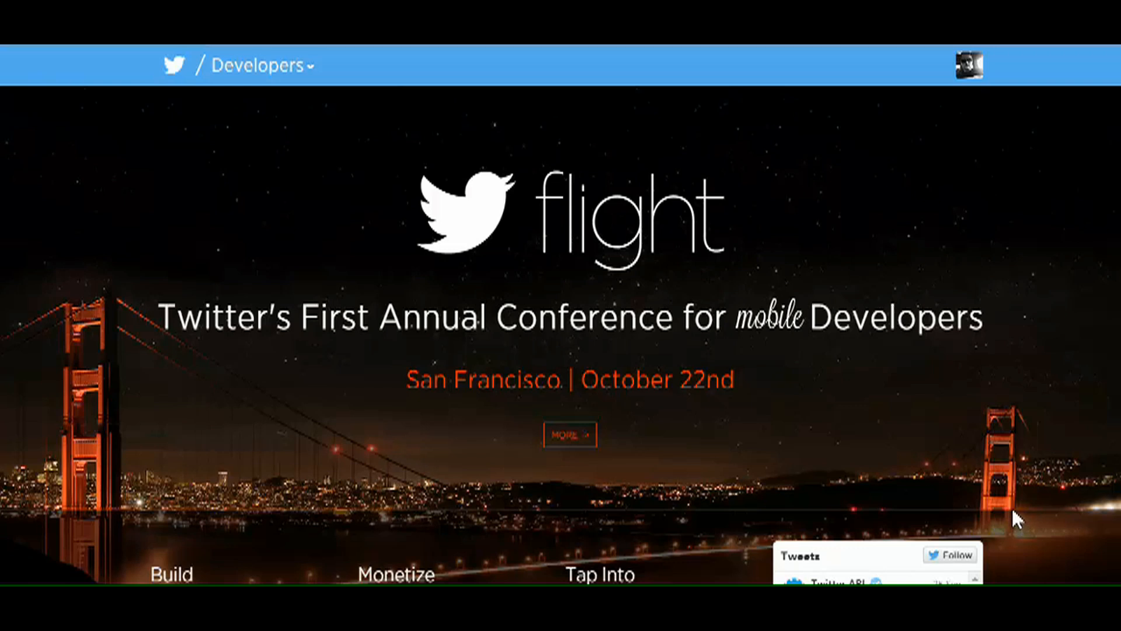
pyautogui.moveTo(842, 119)
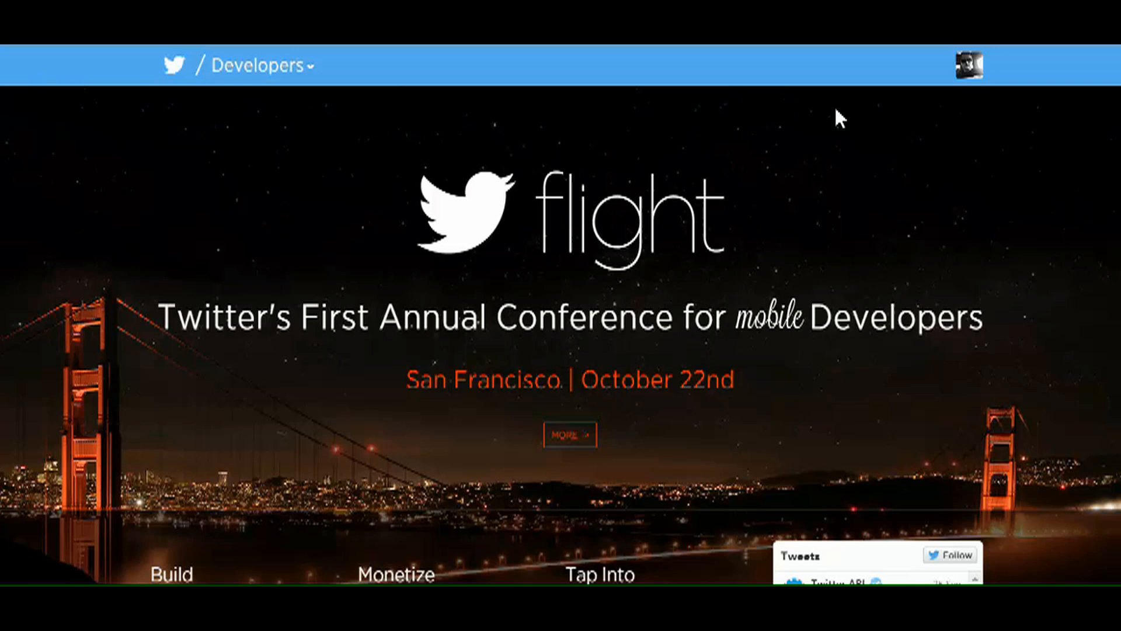
pyautogui.moveTo(834, 115)
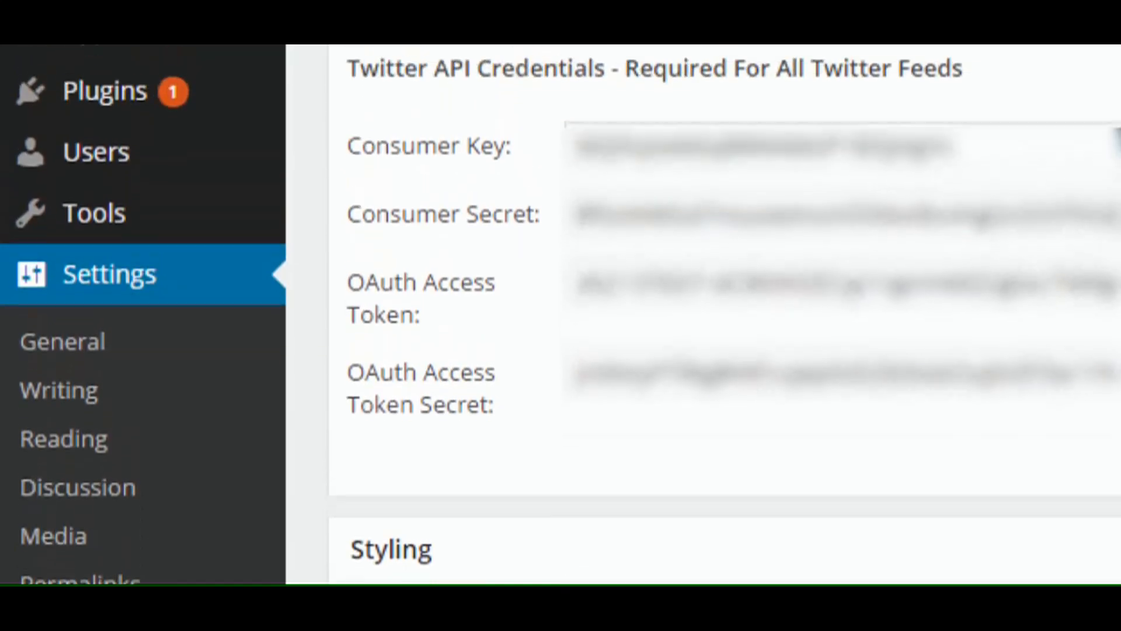
# Step: From the dev.twitter.com footer, go to Manage Your Apps under Tools
pyautogui.scroll(3)
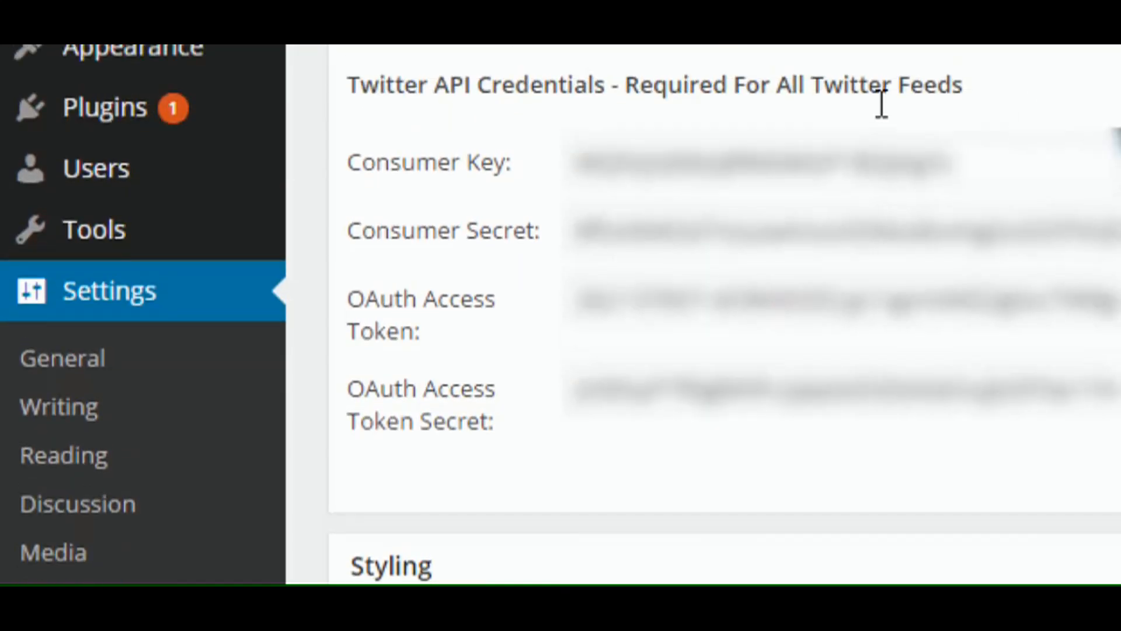
pyautogui.moveTo(505, 192)
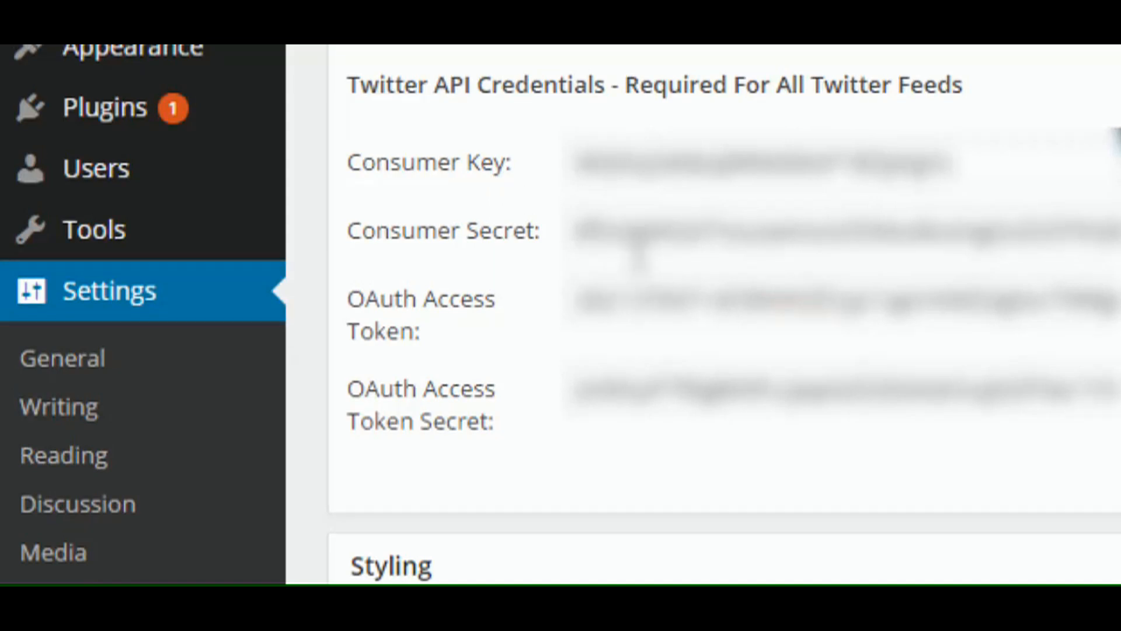
pyautogui.moveTo(488, 346)
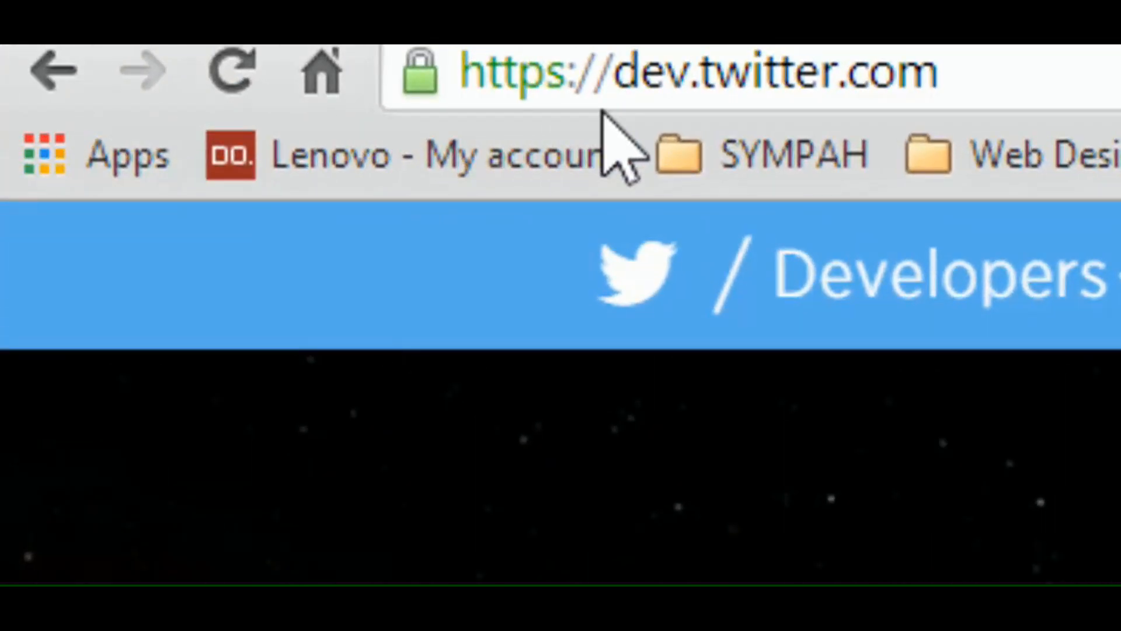
pyautogui.moveTo(616, 151)
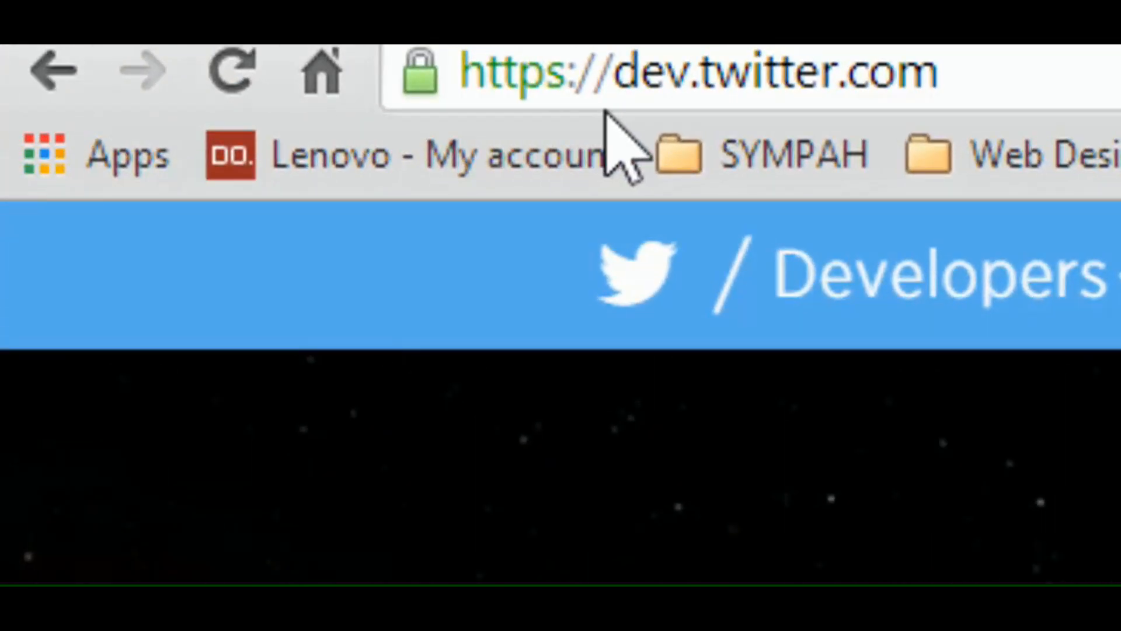
pyautogui.moveTo(801, 94)
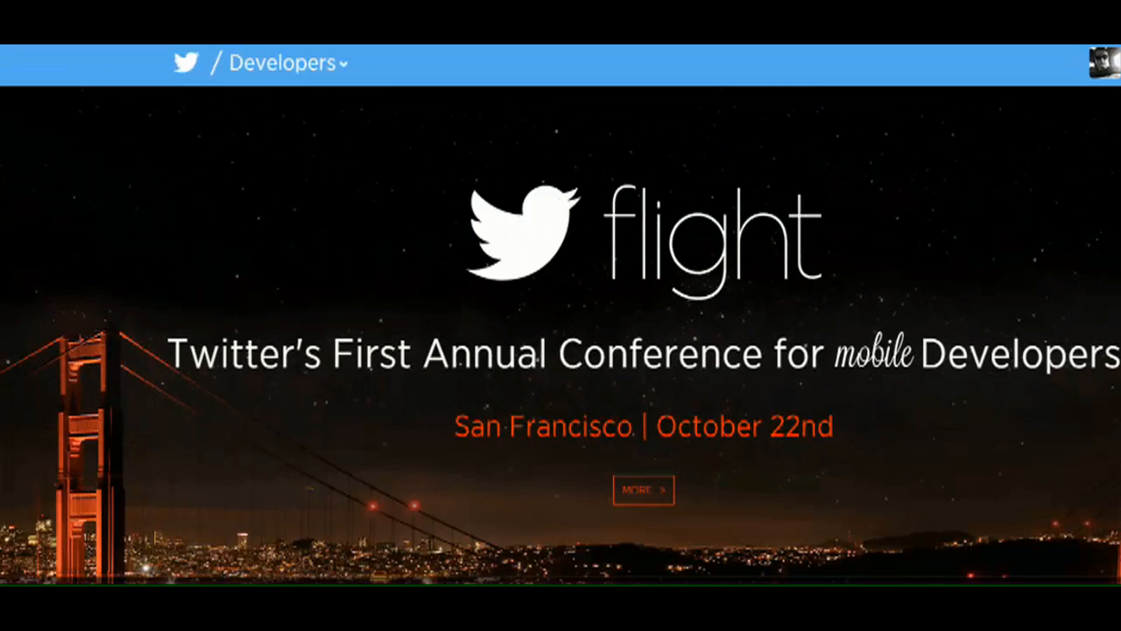
pyautogui.scroll(-3)
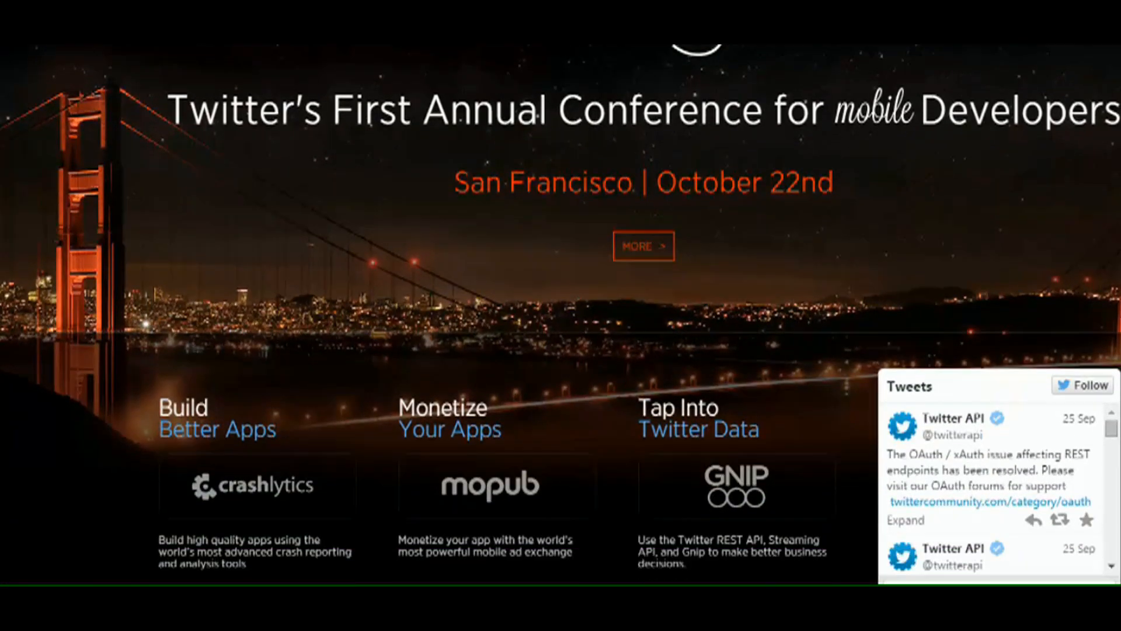
pyautogui.scroll(-3)
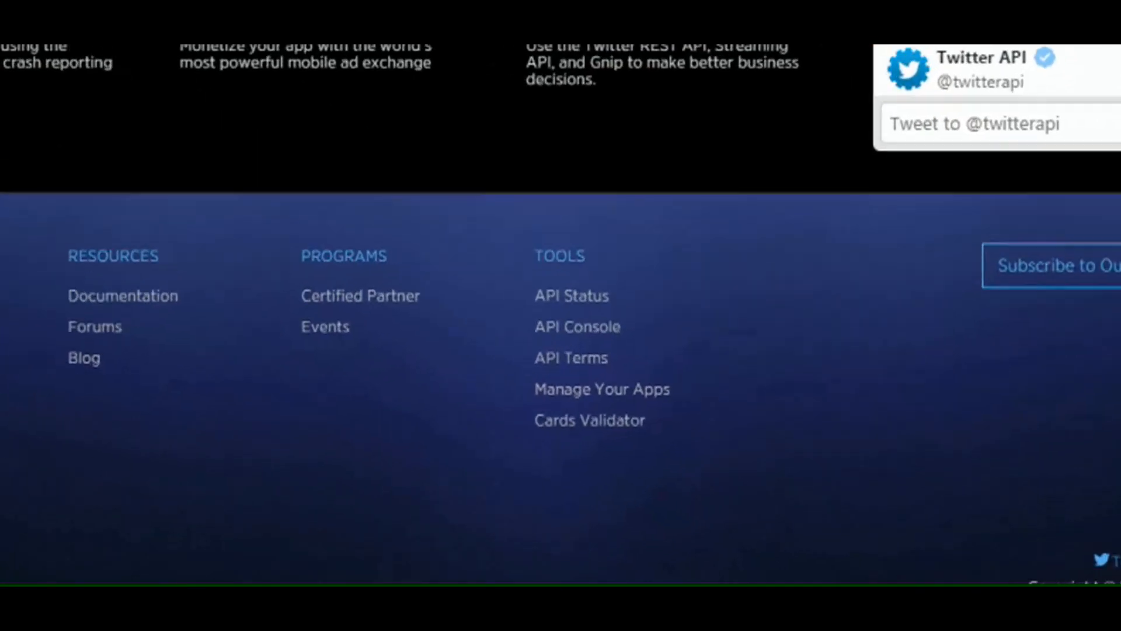
pyautogui.scroll(-3)
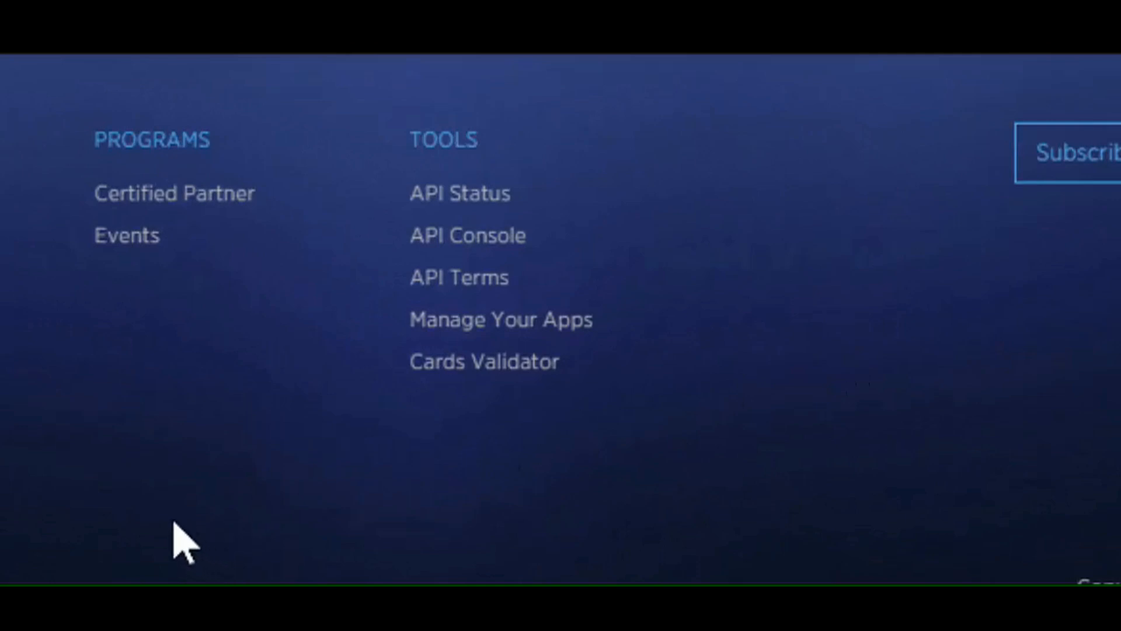
pyautogui.moveTo(501, 320)
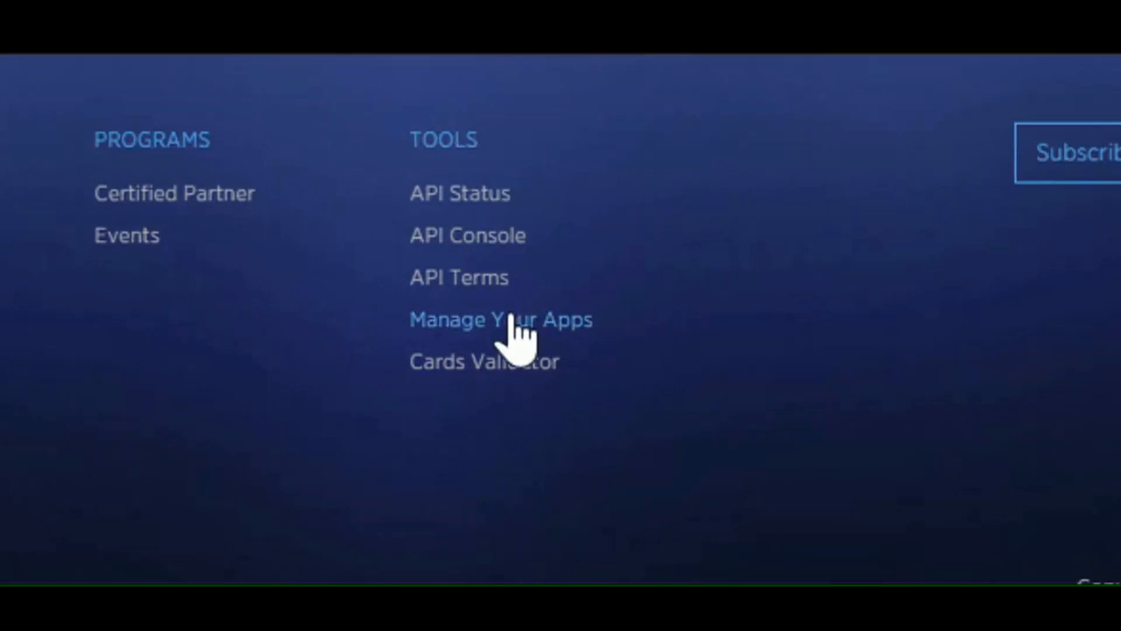
pyautogui.moveTo(515, 340)
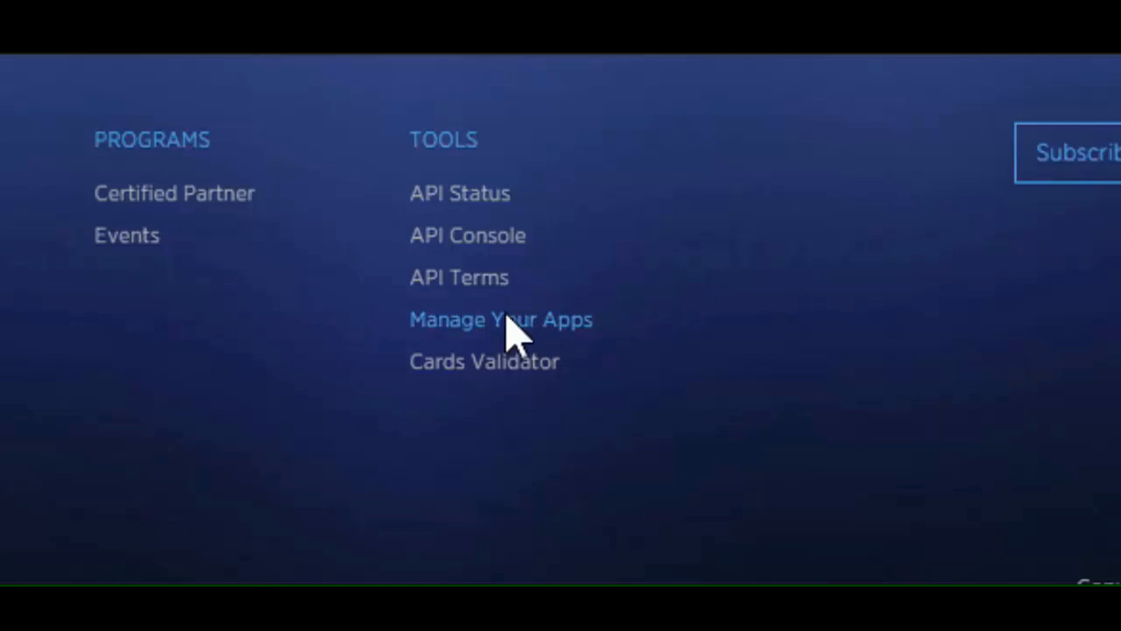
pyautogui.click(499, 320)
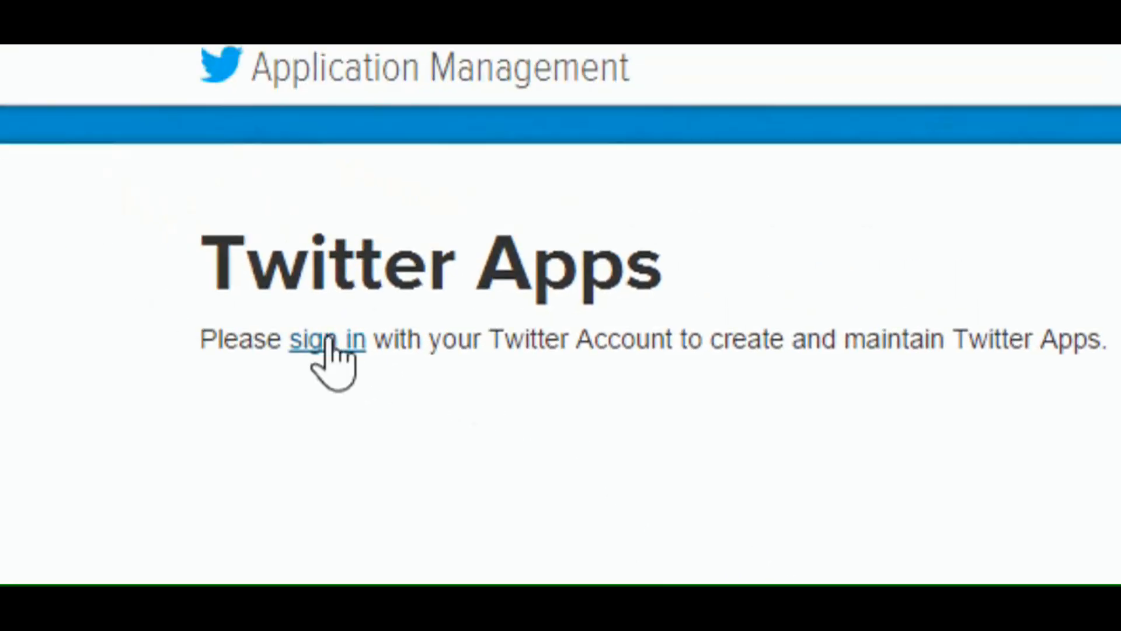
# Step: Sign in with the Twitter account and review an existing app's organization and application settings
pyautogui.click(327, 338)
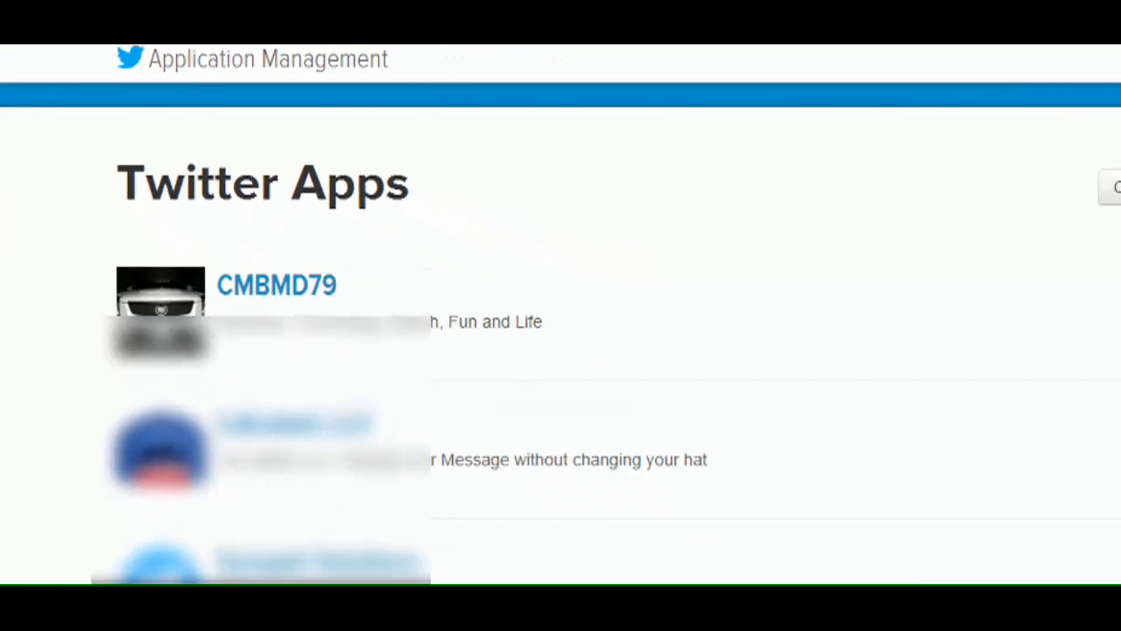
pyautogui.scroll(-3)
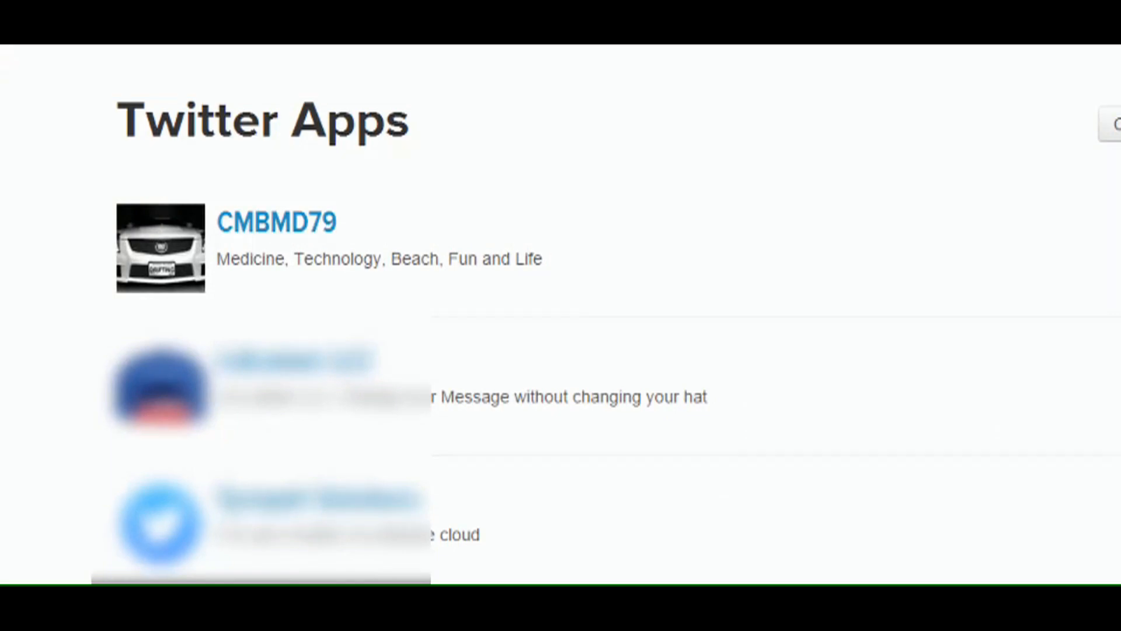
pyautogui.moveTo(1076, 451)
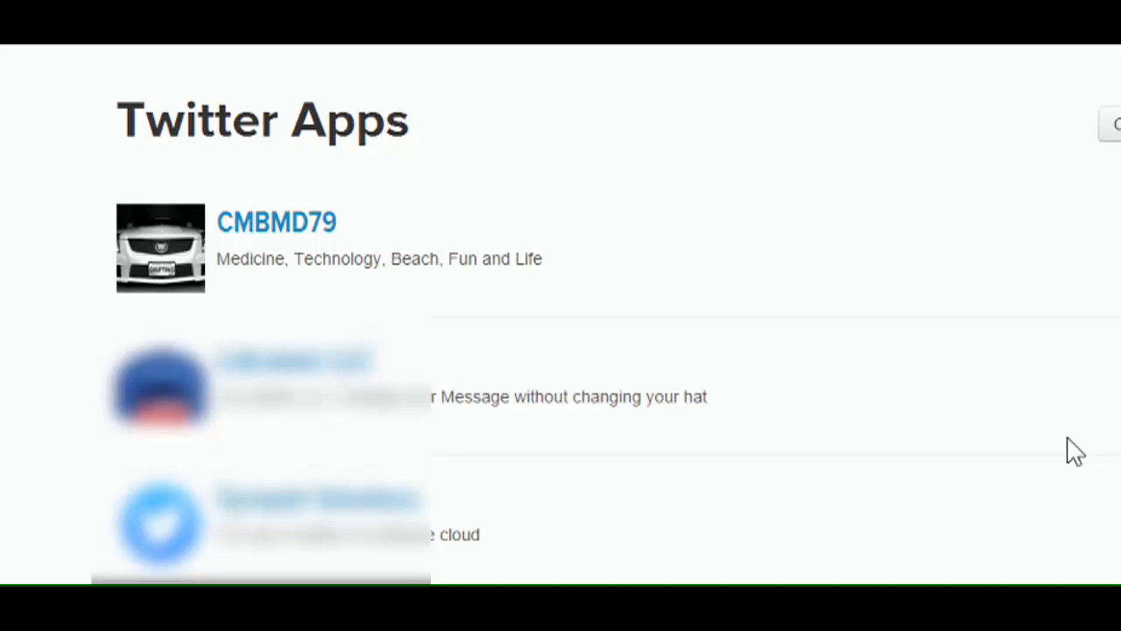
pyautogui.moveTo(1033, 303)
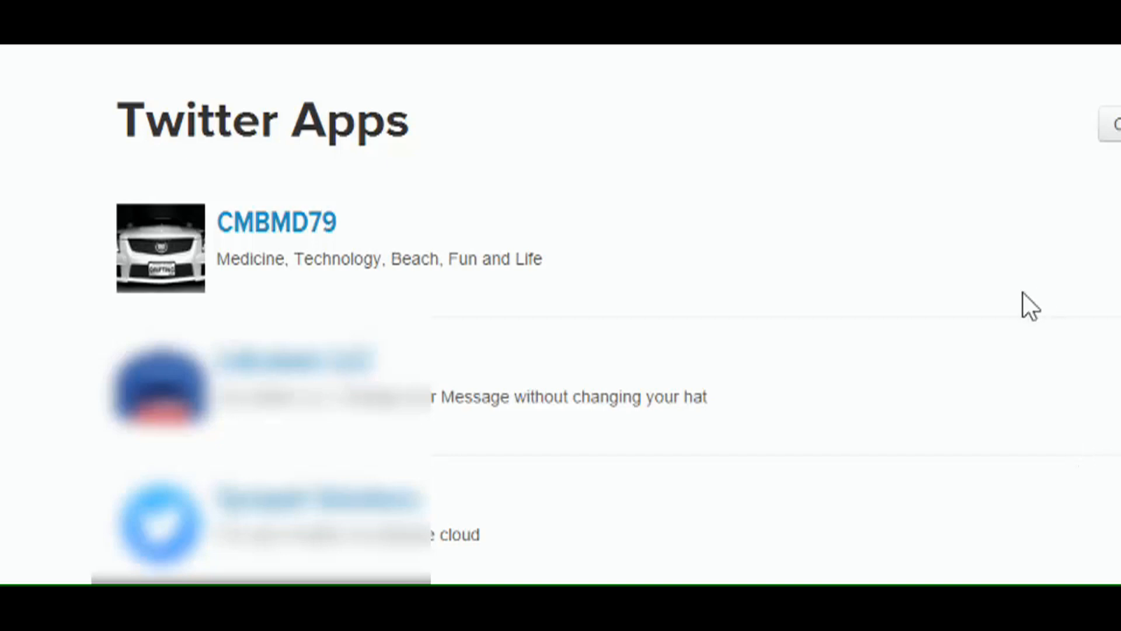
pyautogui.moveTo(533, 297)
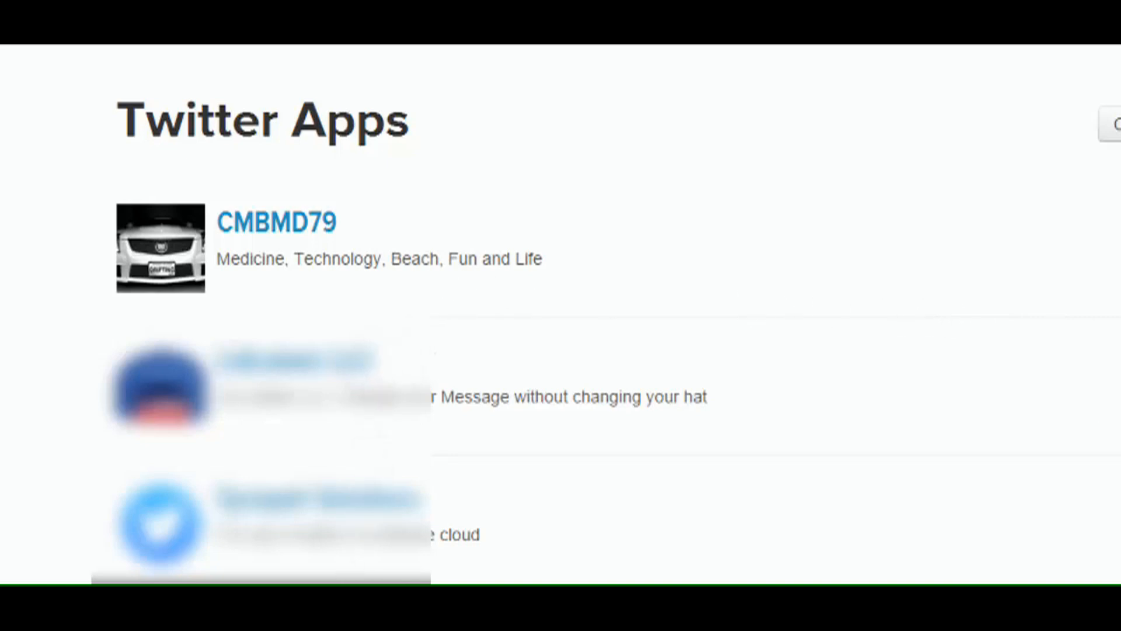
pyautogui.scroll(-3)
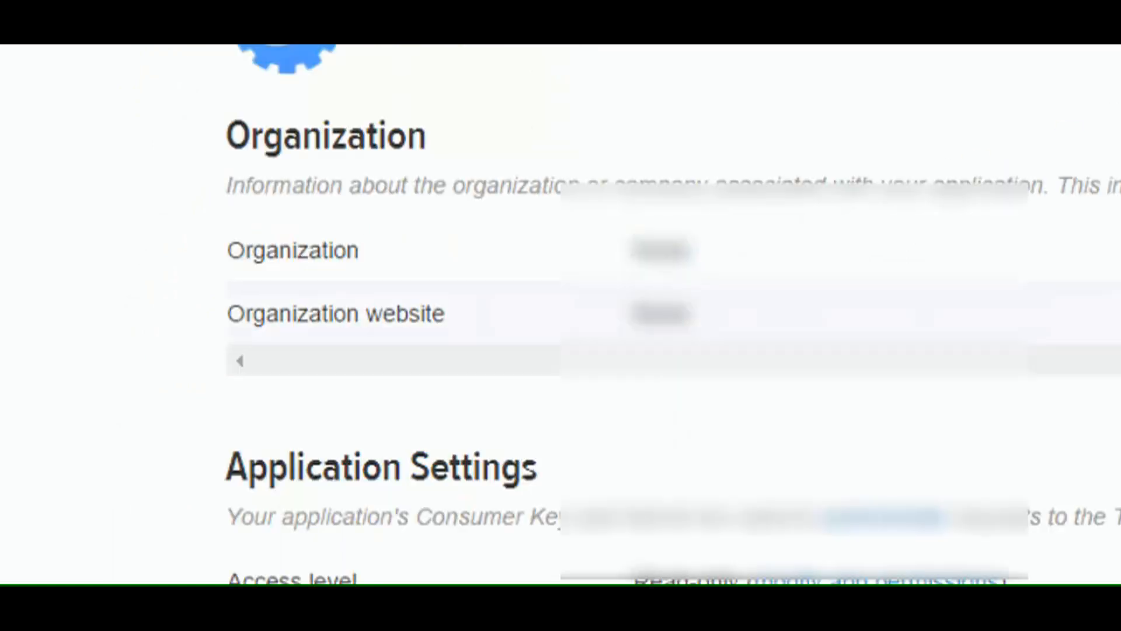
pyautogui.scroll(-3)
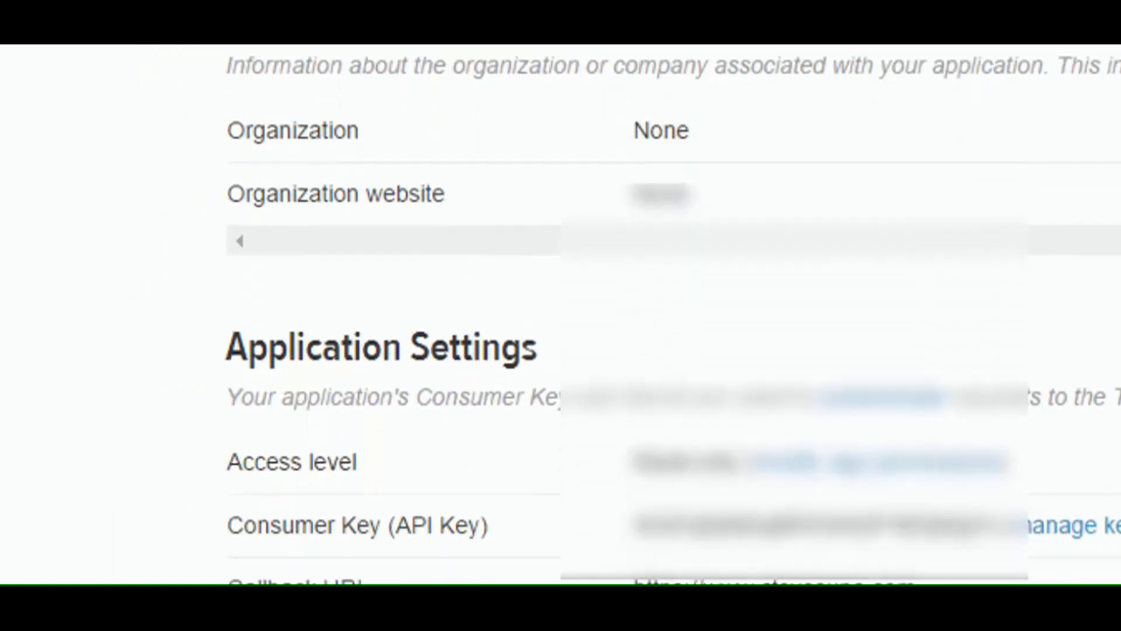
pyautogui.scroll(3)
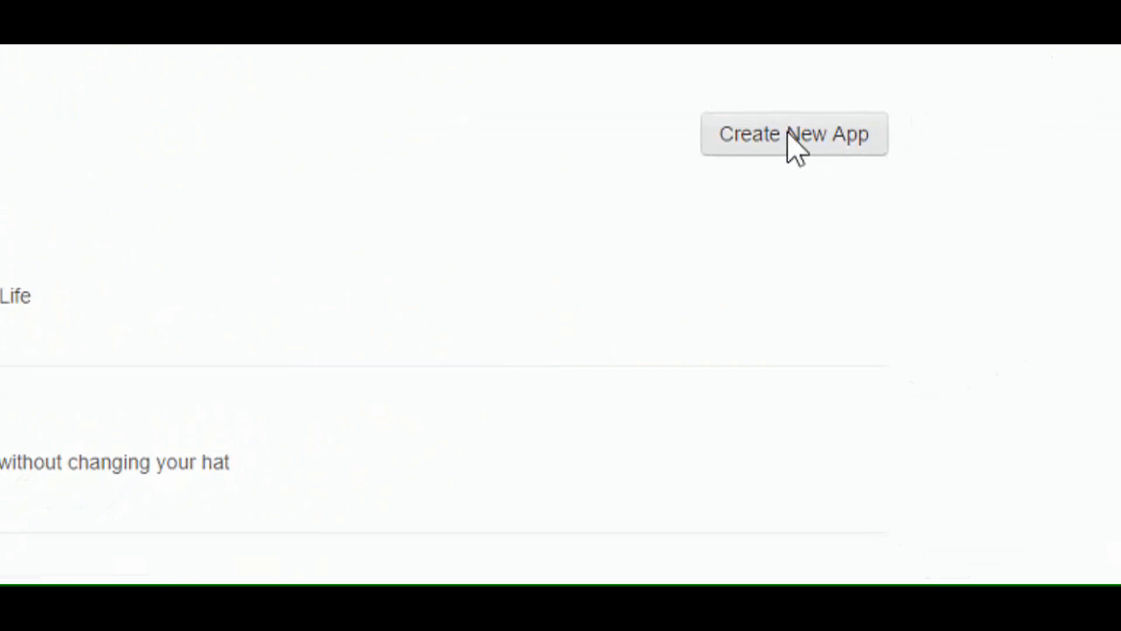
# Step: Start a new app named 'twitter Vintagosity' with the description 'twitter app'
pyautogui.click(793, 133)
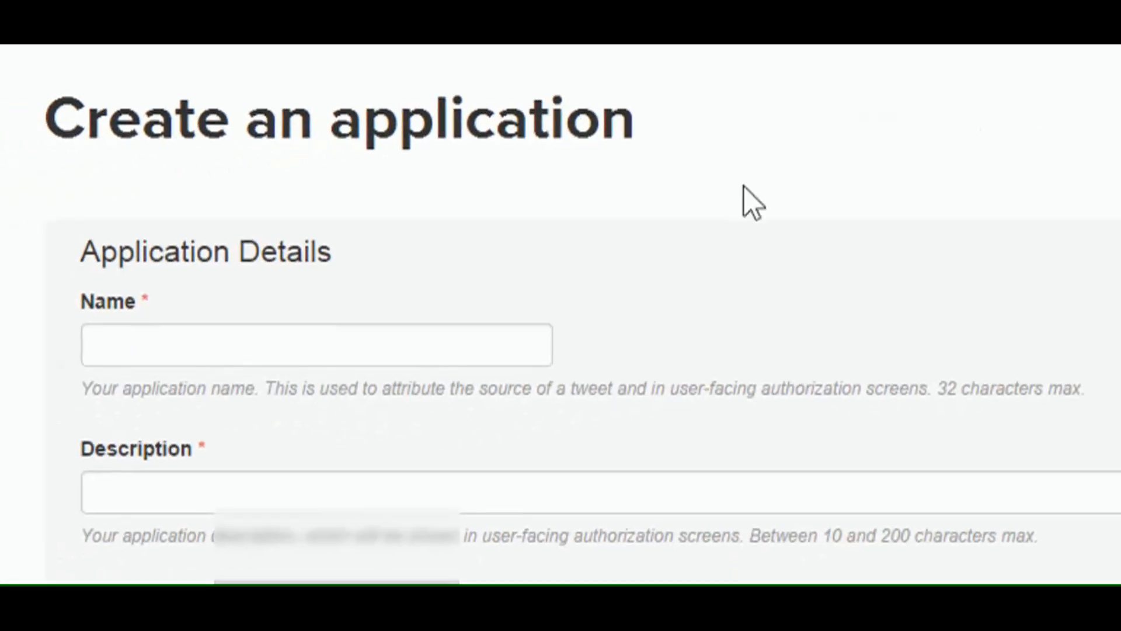
pyautogui.click(316, 346)
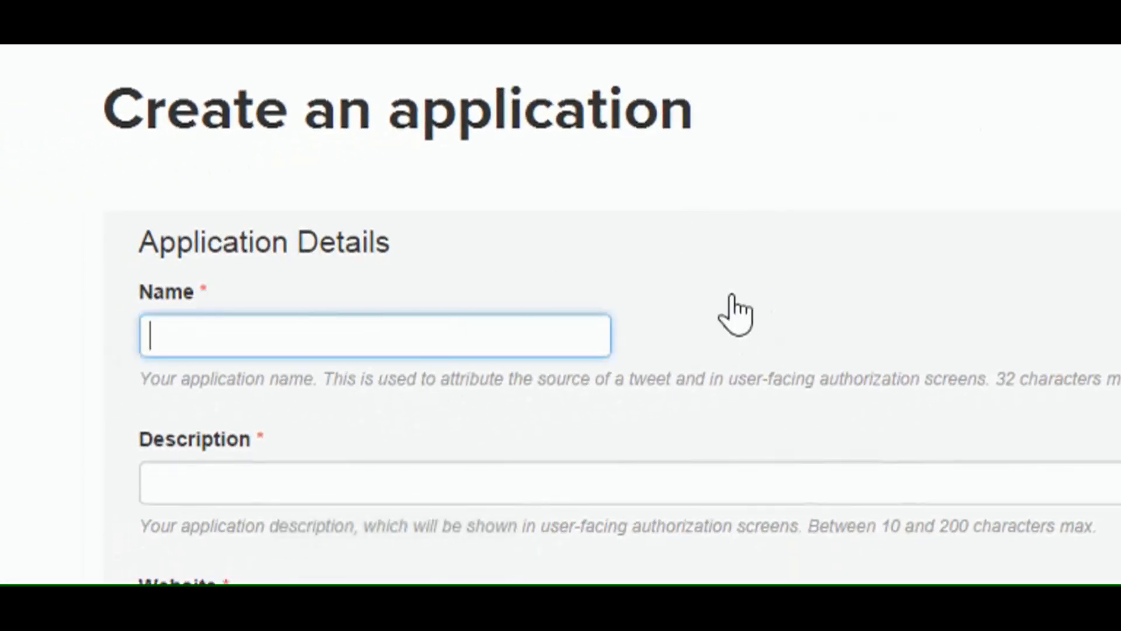
pyautogui.write('twit')
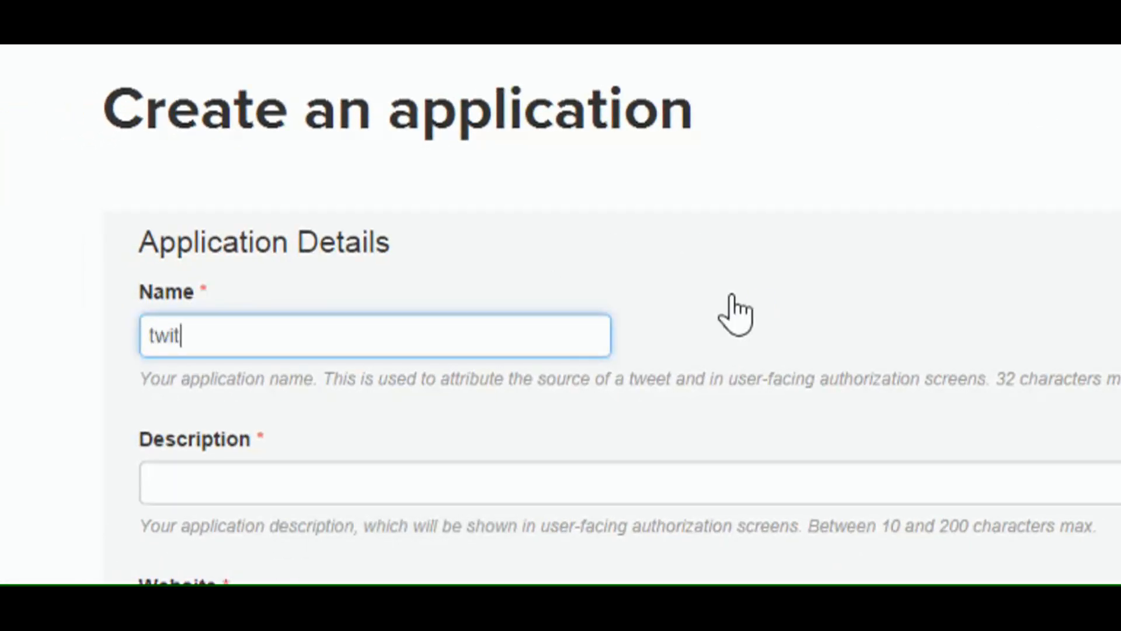
pyautogui.write('ter')
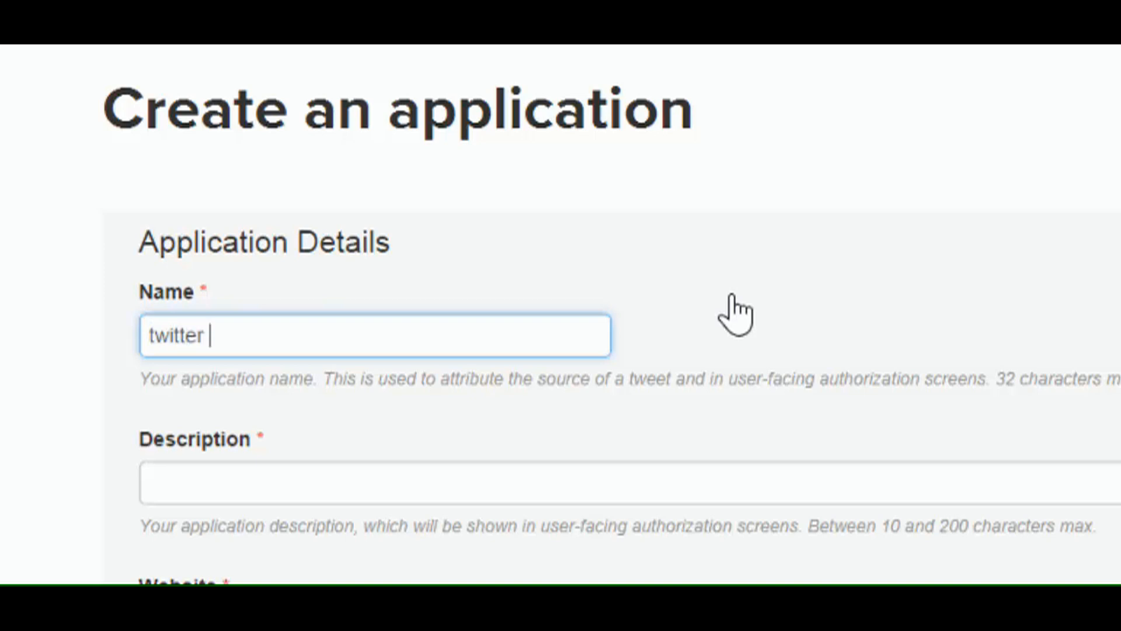
pyautogui.write('Vintagosity')
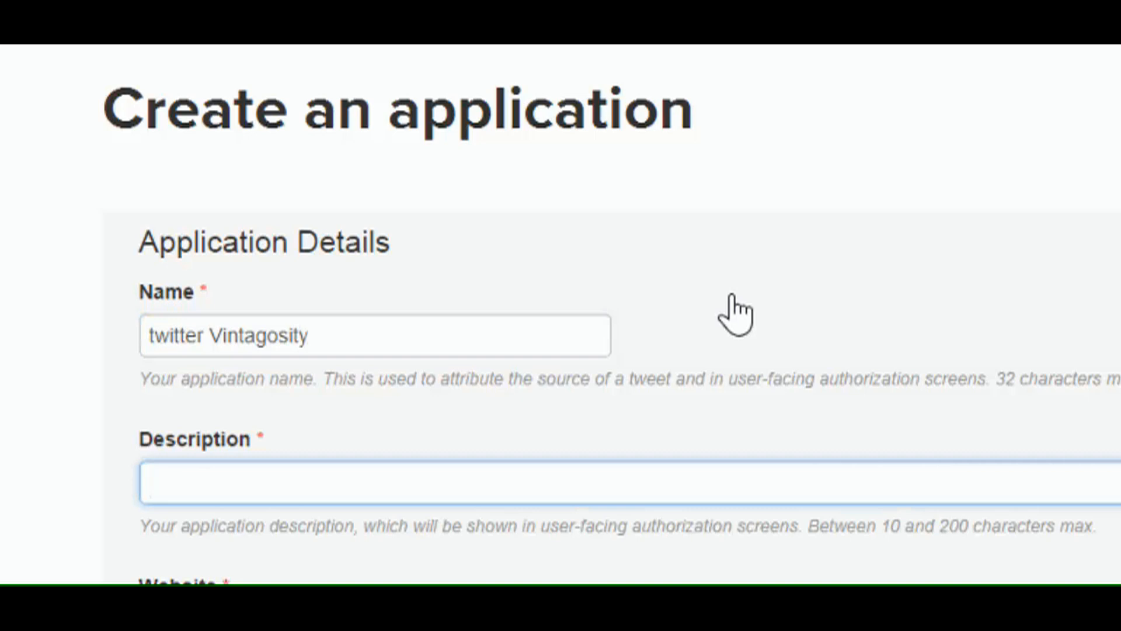
pyautogui.write('twitter app')
pyautogui.write('http:')
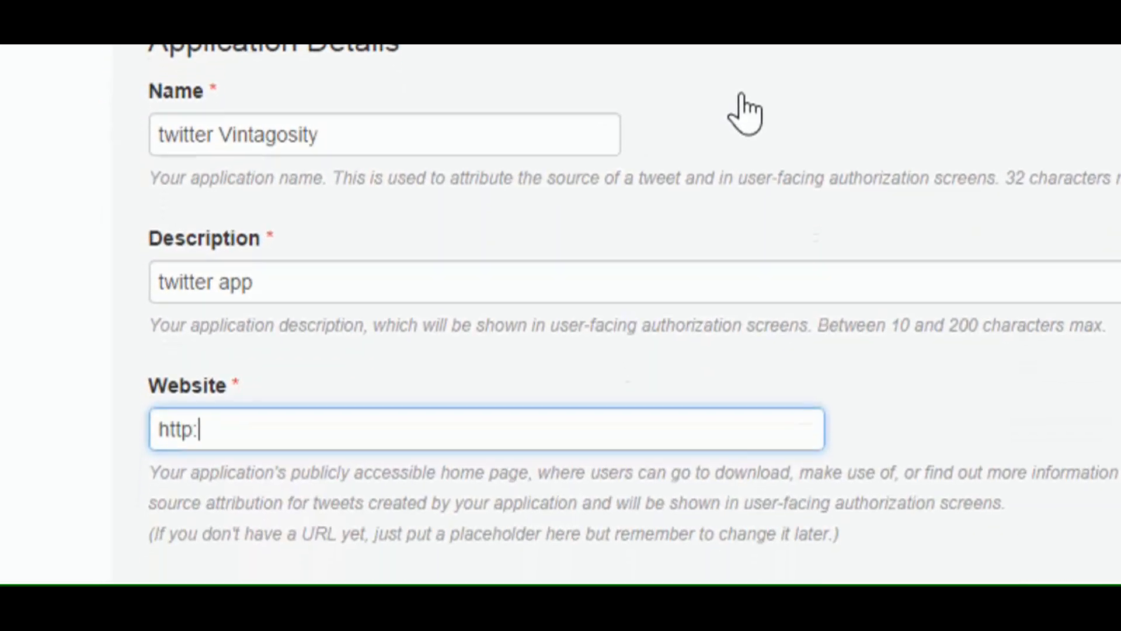
pyautogui.write('//www.v')
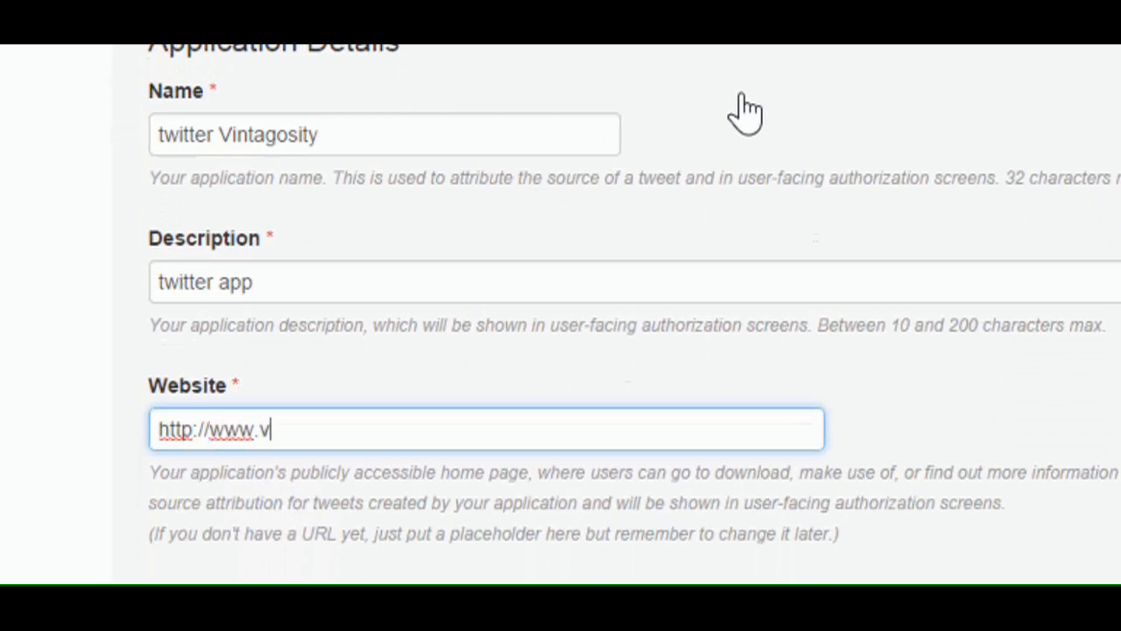
pyautogui.write('intagosity.com')
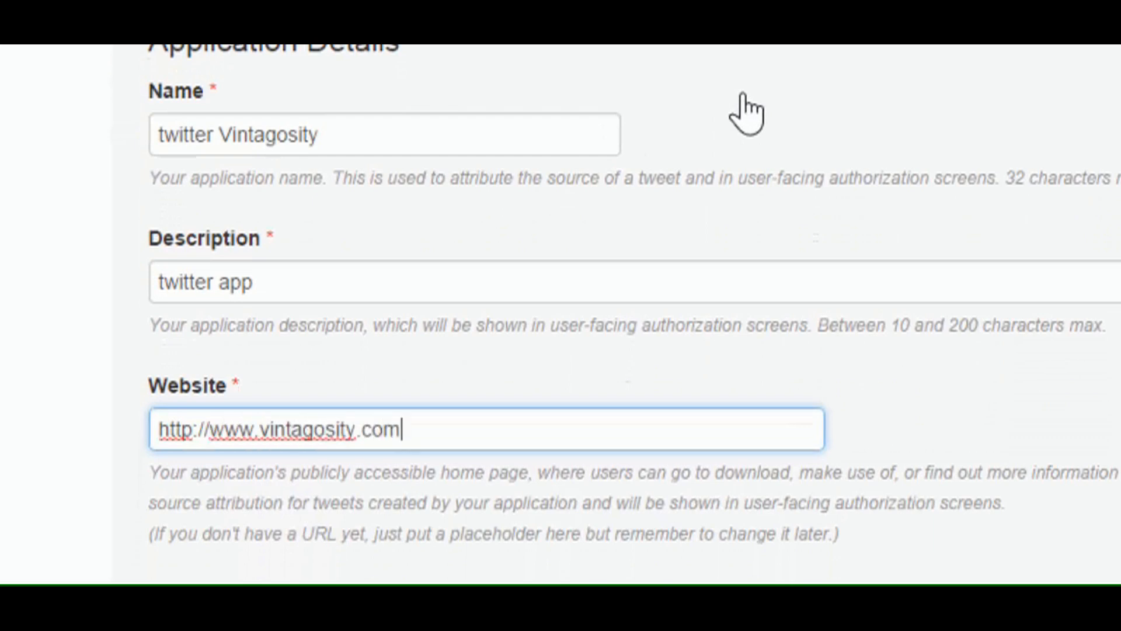
pyautogui.scroll(-3)
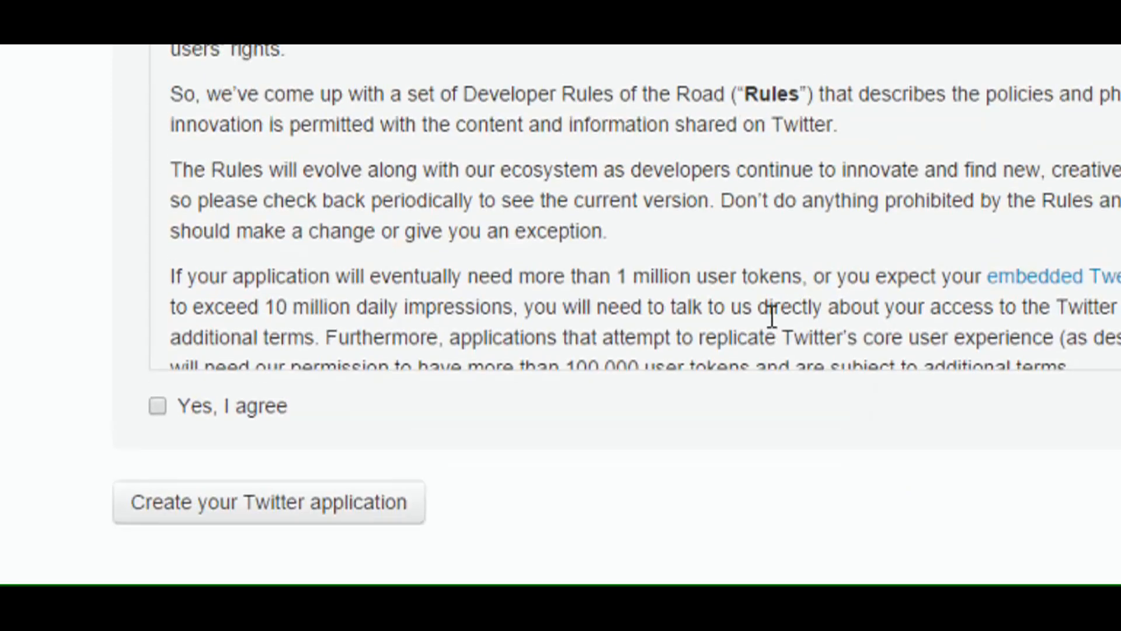
pyautogui.click(158, 407)
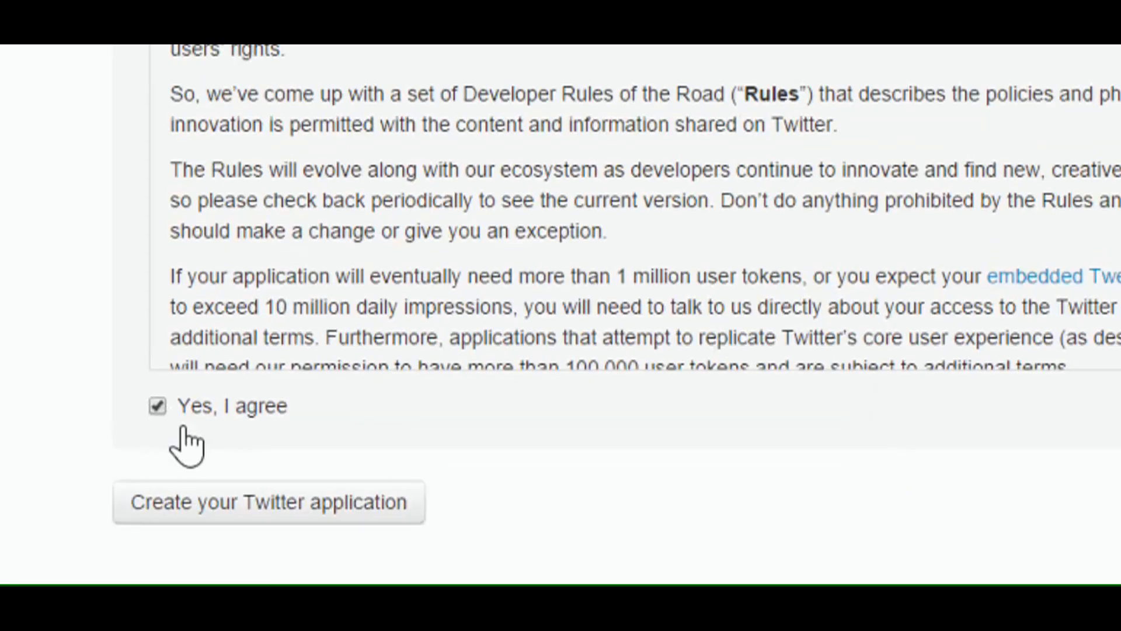
pyautogui.moveTo(737, 458)
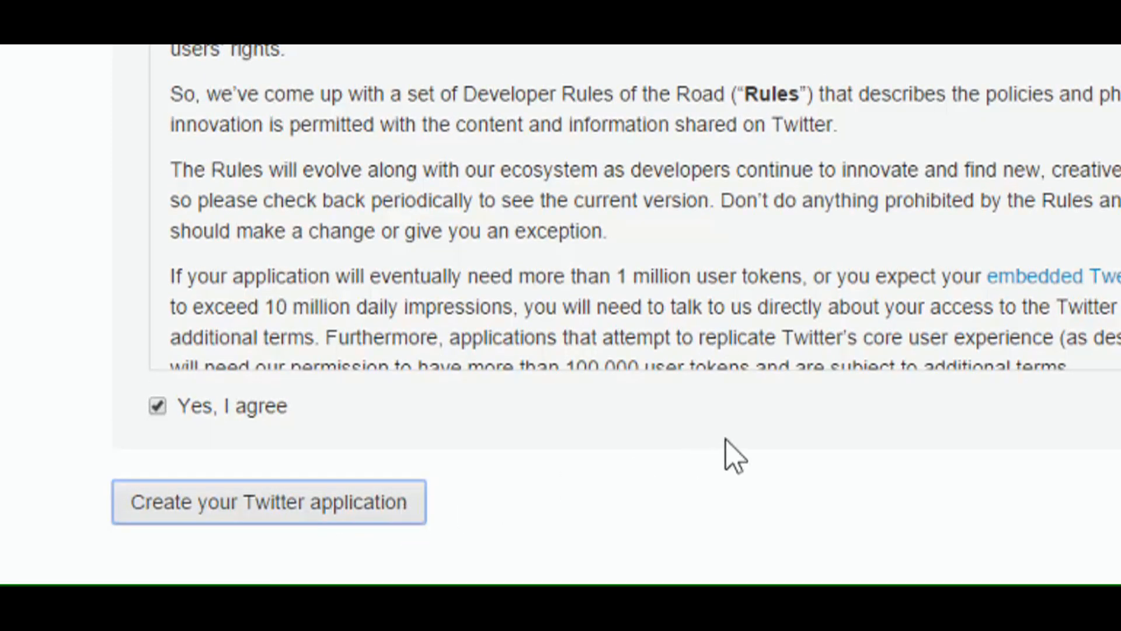
pyautogui.moveTo(801, 440)
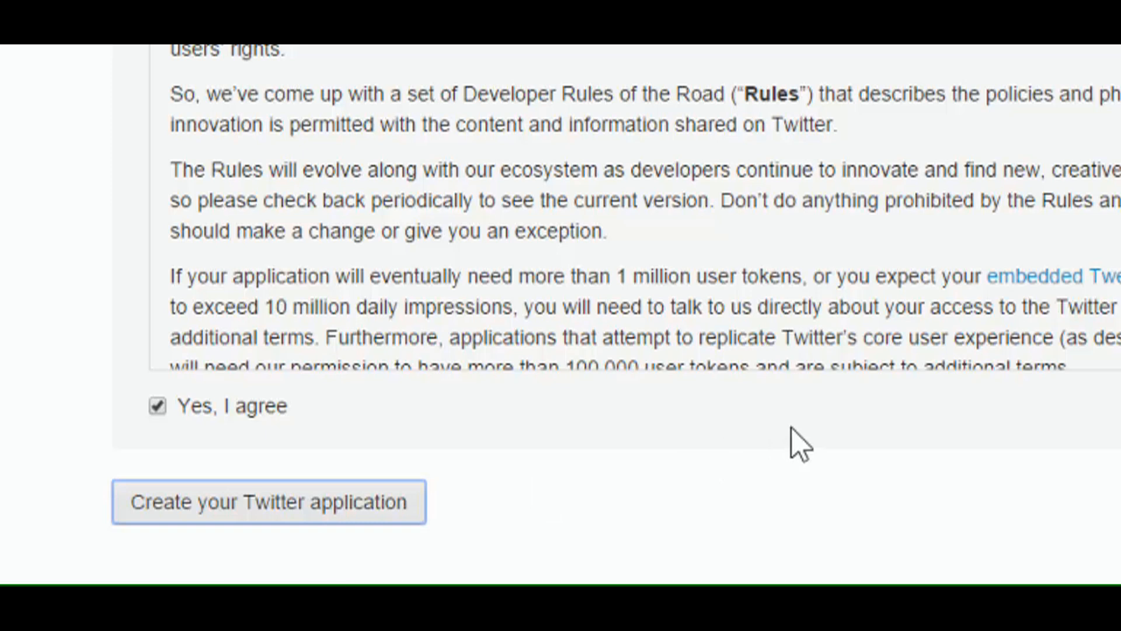
pyautogui.click(268, 501)
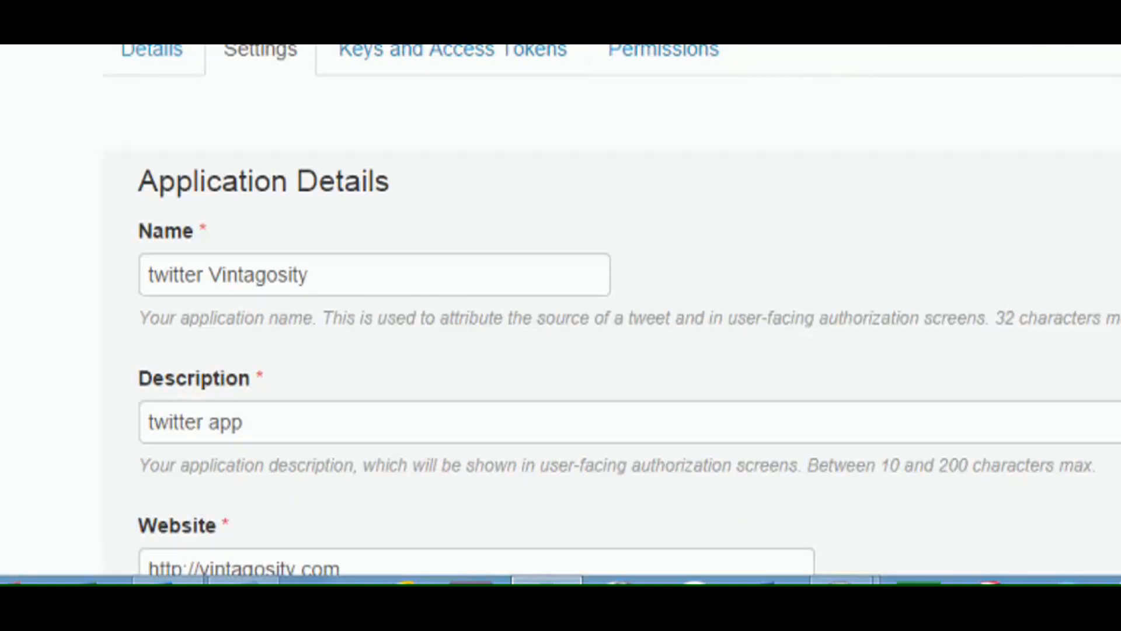
# Step: Bring up the OAuth Tool for the app and review its consumer credentials and request fields
pyautogui.scroll(3)
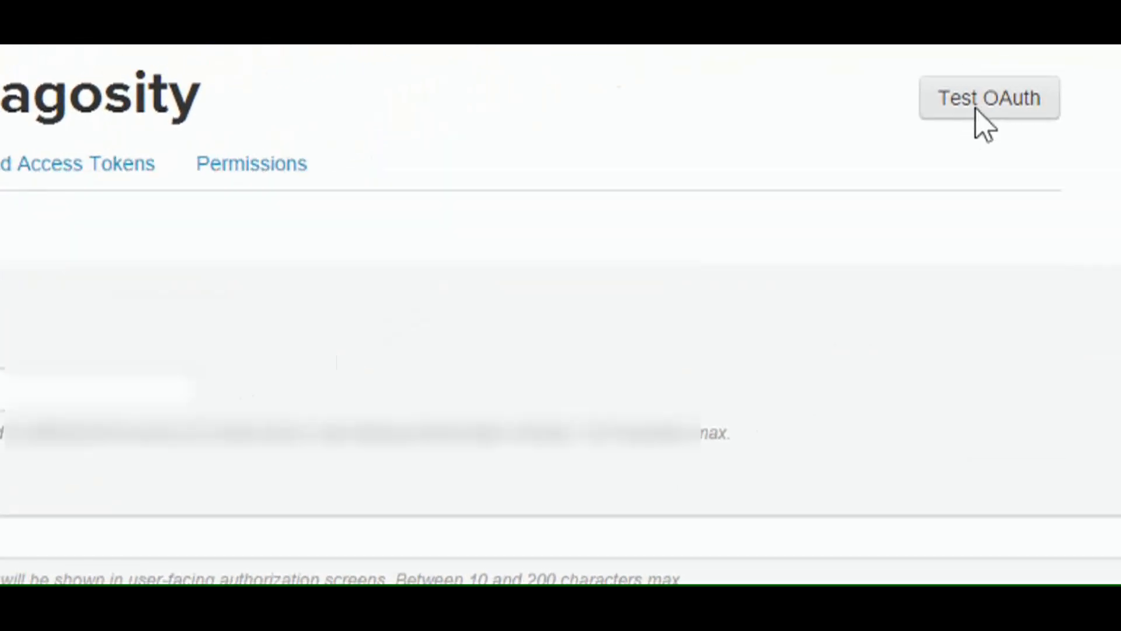
pyautogui.click(988, 98)
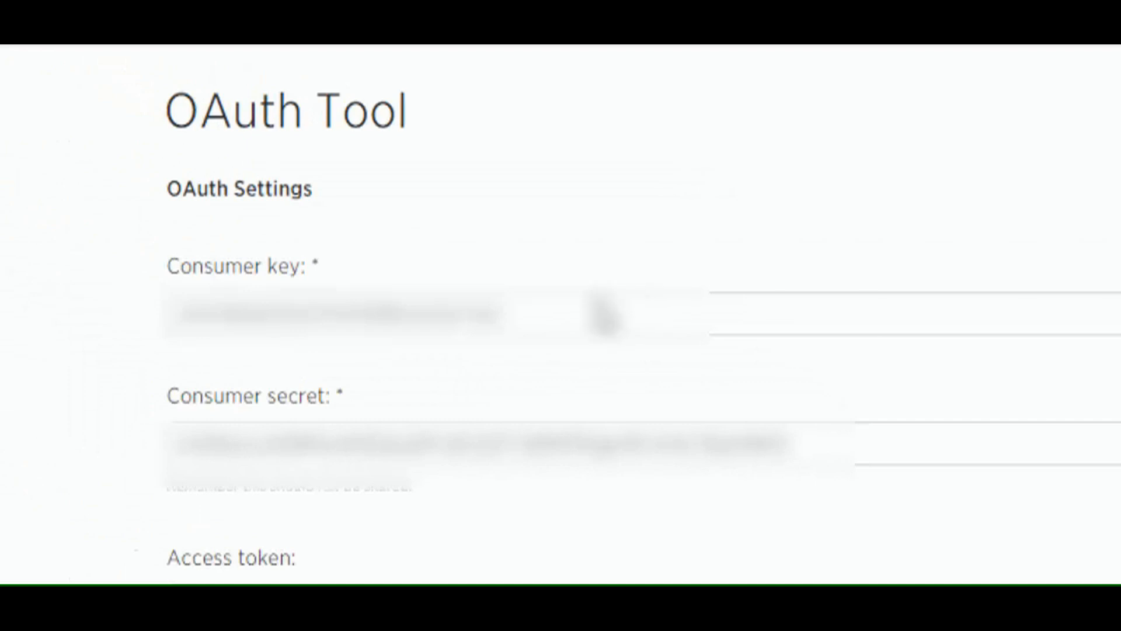
pyautogui.scroll(-3)
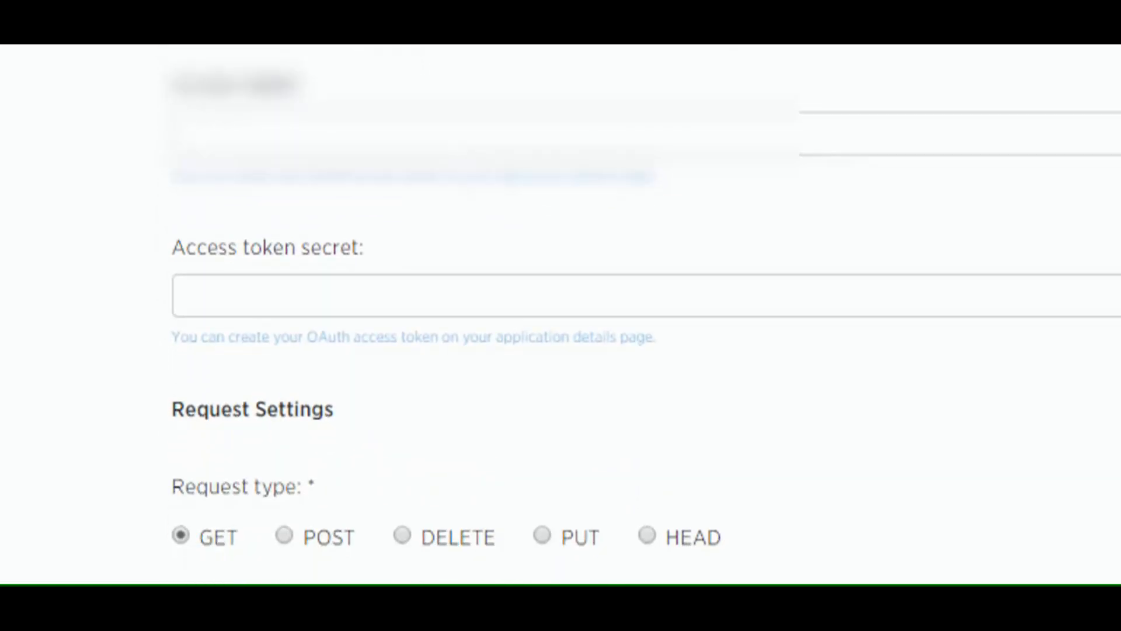
pyautogui.scroll(-3)
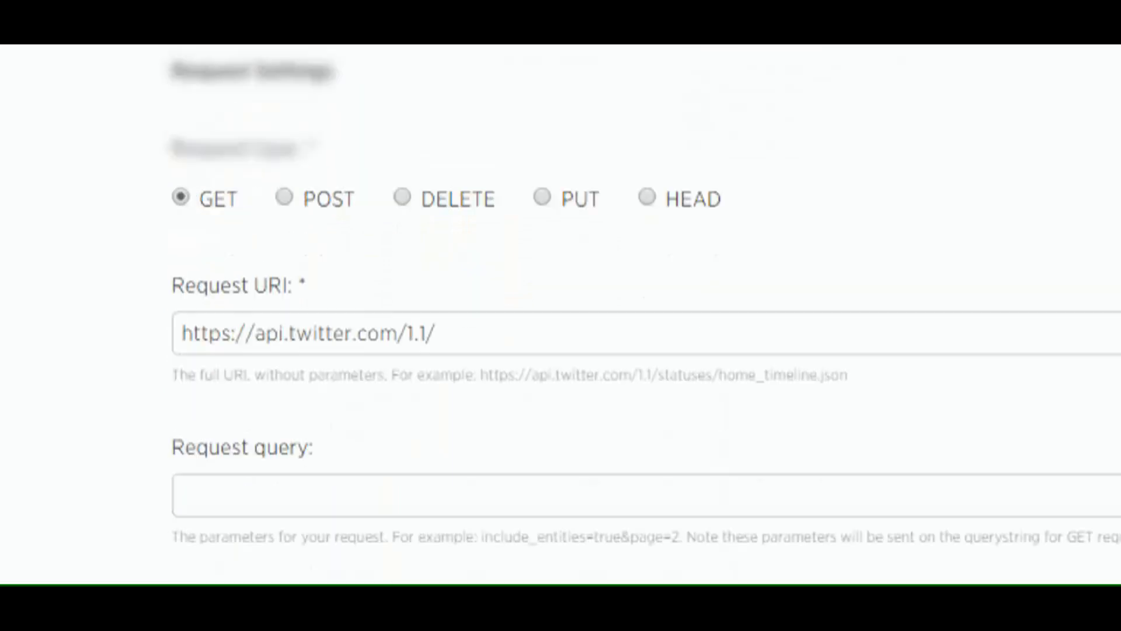
pyautogui.scroll(-3)
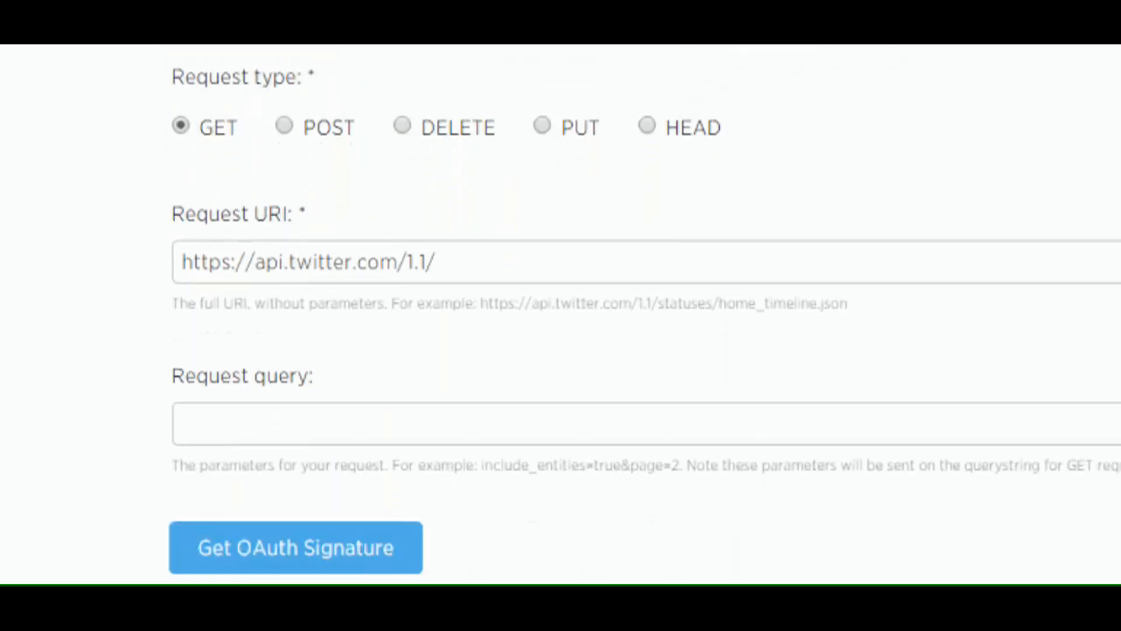
pyautogui.moveTo(1092, 241)
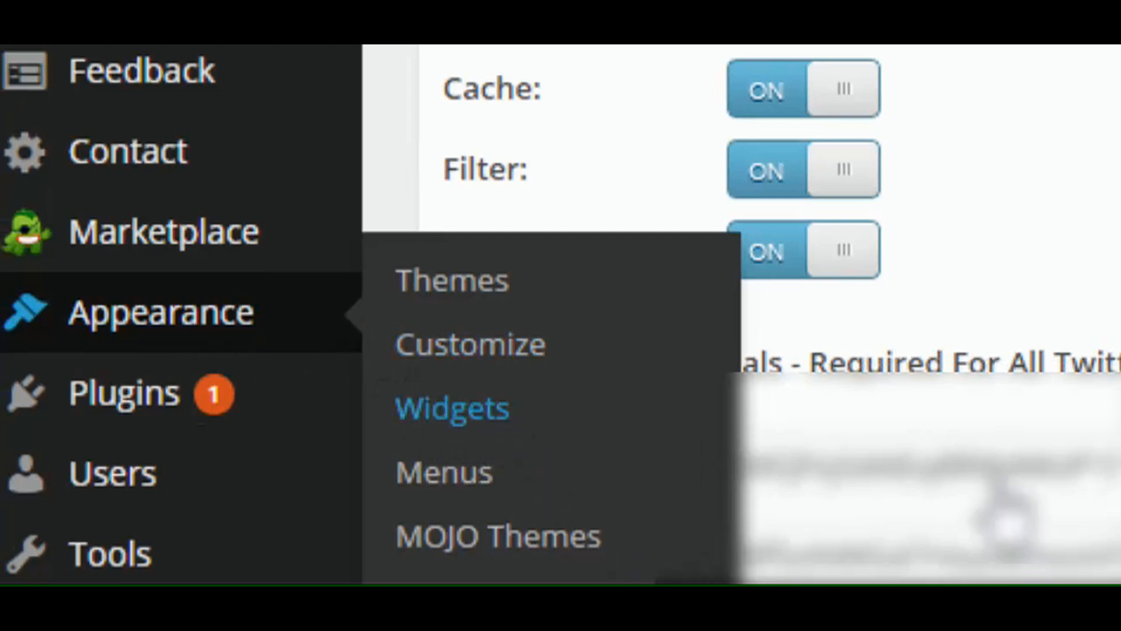
# Step: Go to the site's Widgets page under Appearance to check the Twitter widget
pyautogui.click(451, 407)
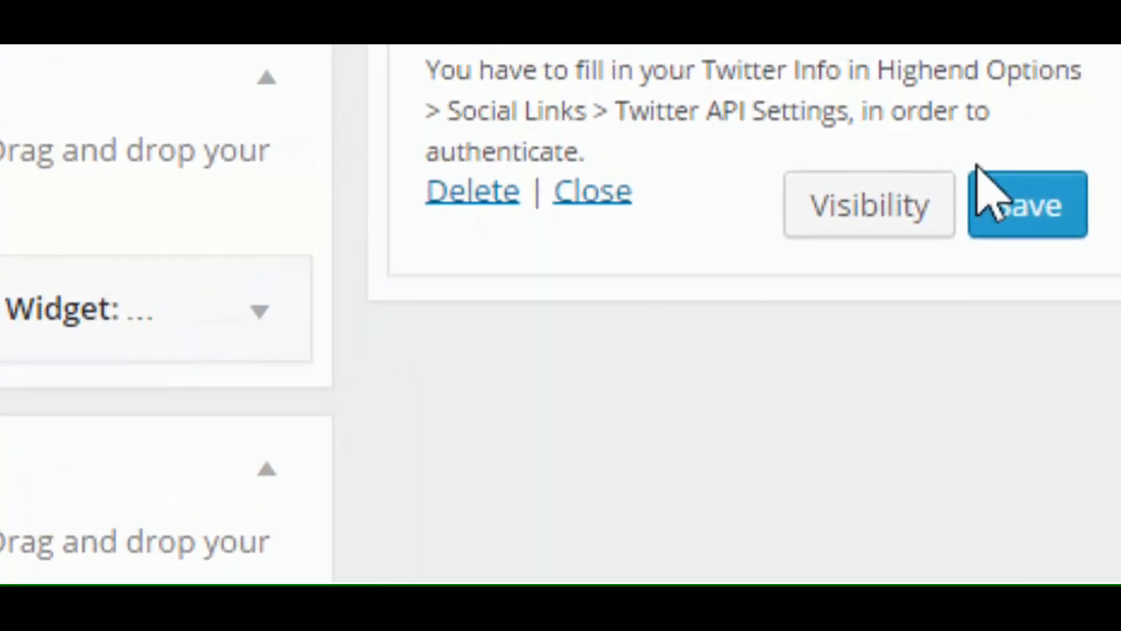
pyautogui.moveTo(592, 208)
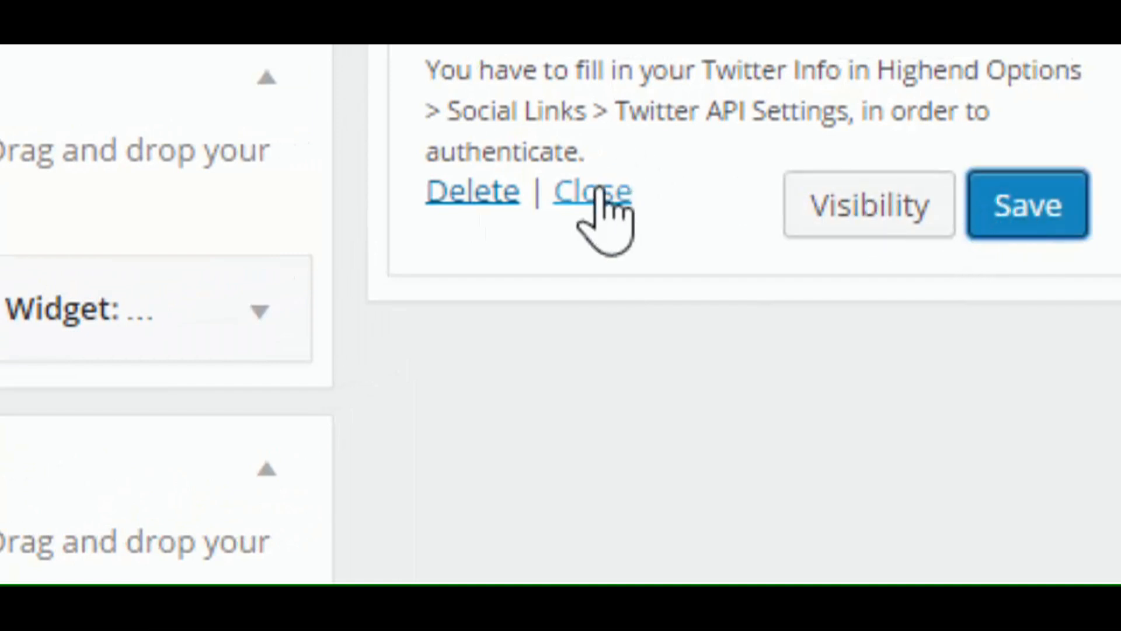